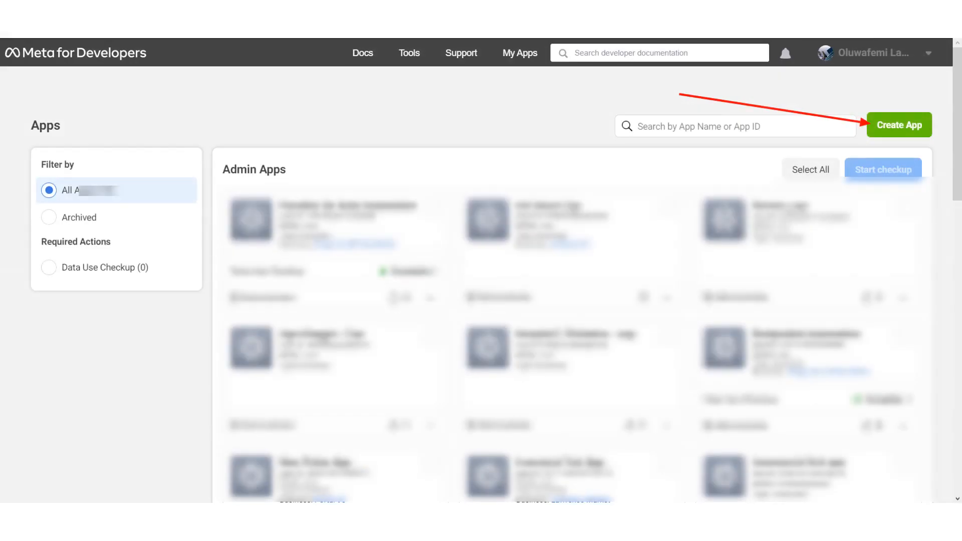
Step: Create a new business-type app with a name, contact email and business account
left_click(897, 125)
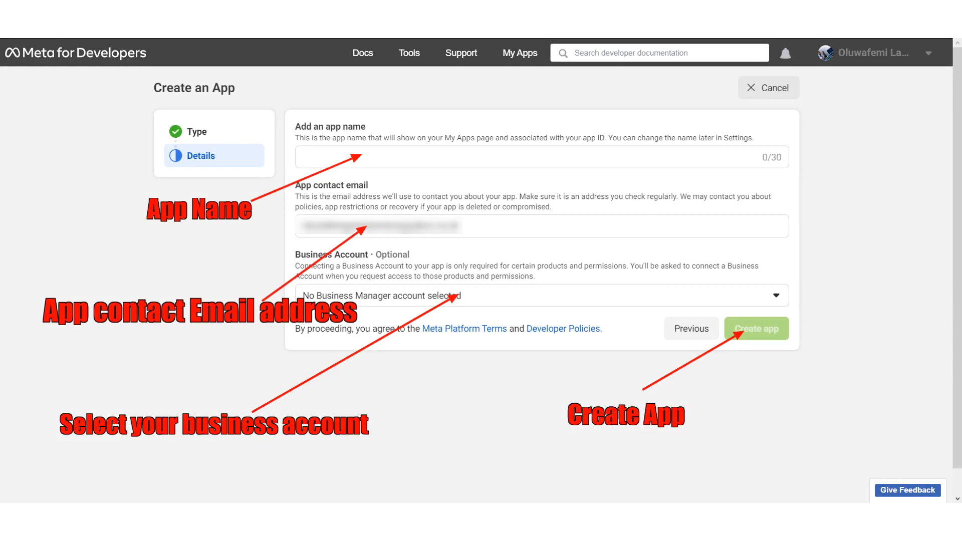
left_click(757, 328)
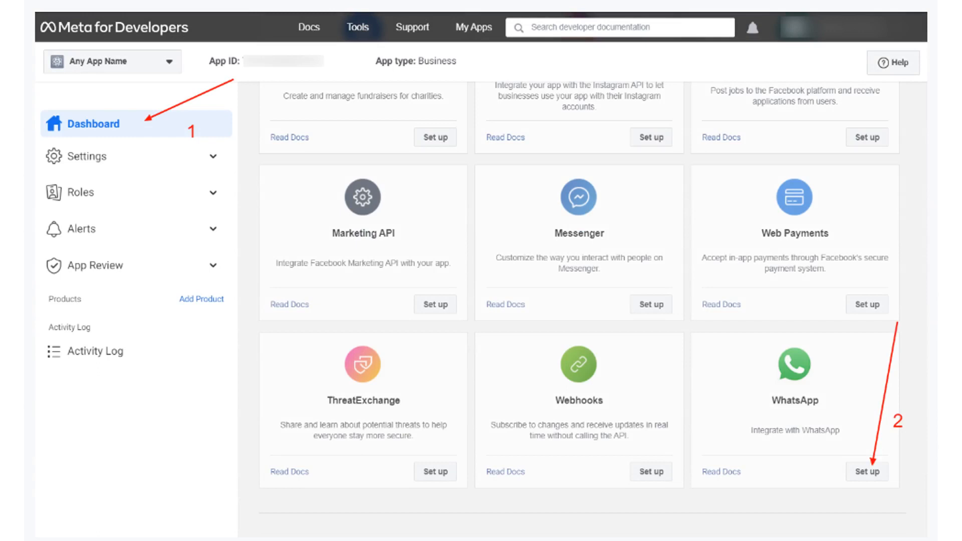
Step: Add the WhatsApp product and continue with the chosen Meta Business Account
left_click(867, 471)
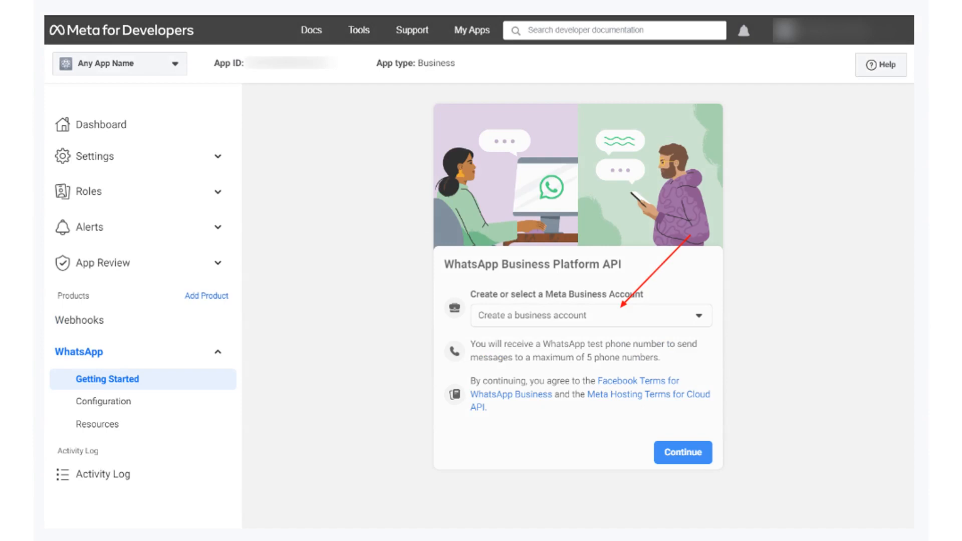
left_click(103, 401)
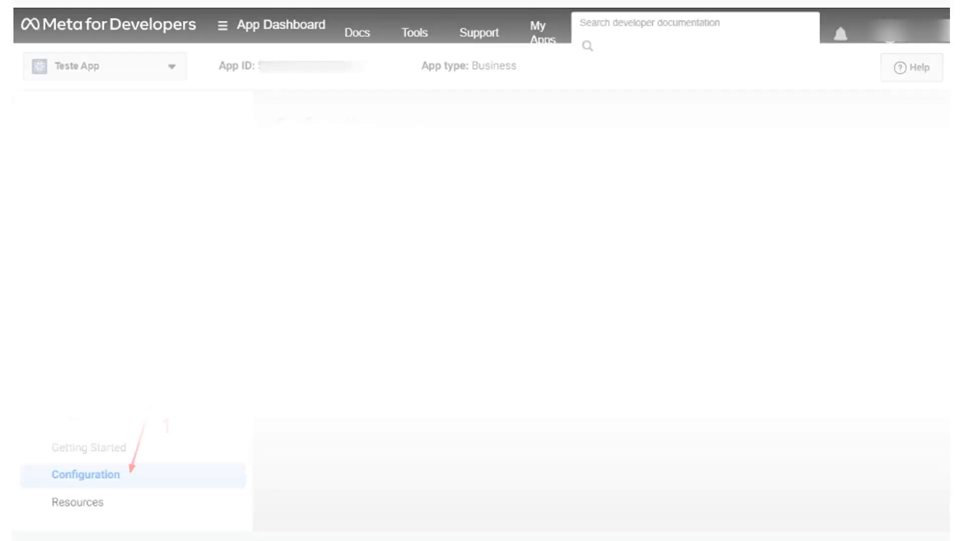
Step: In WhatsApp Configuration, set up the webhook with the Chatrace callback URL and verify token
left_click(84, 473)
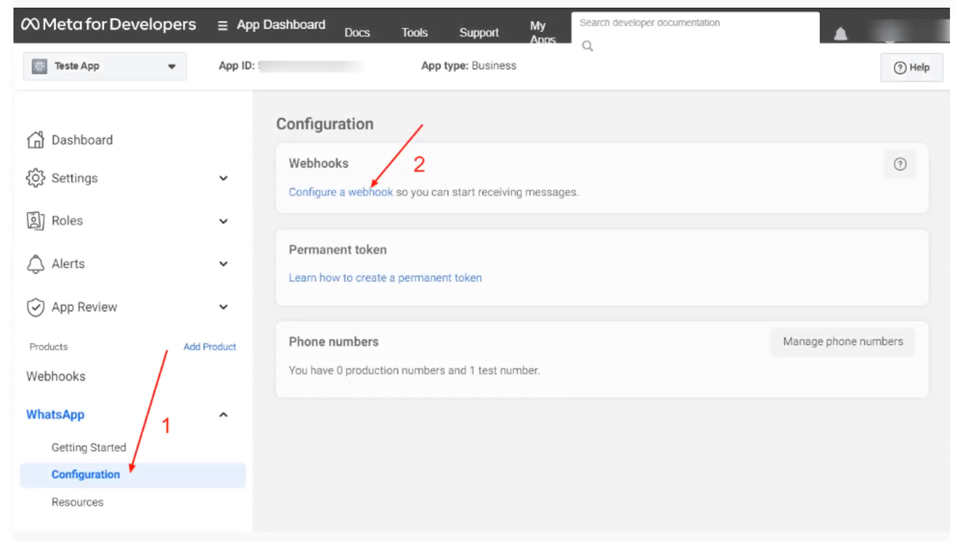
left_click(340, 192)
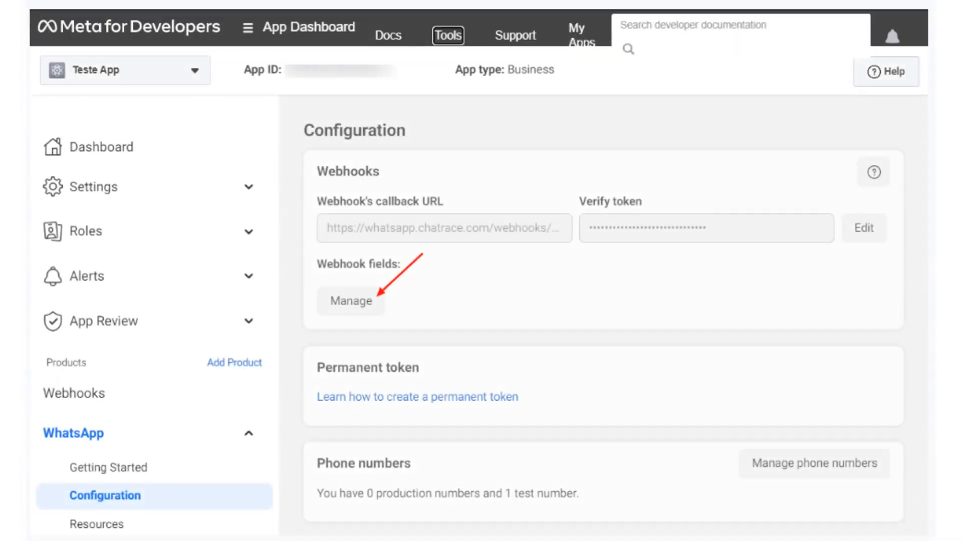
Step: Manage the webhook field subscriptions for the app
left_click(351, 301)
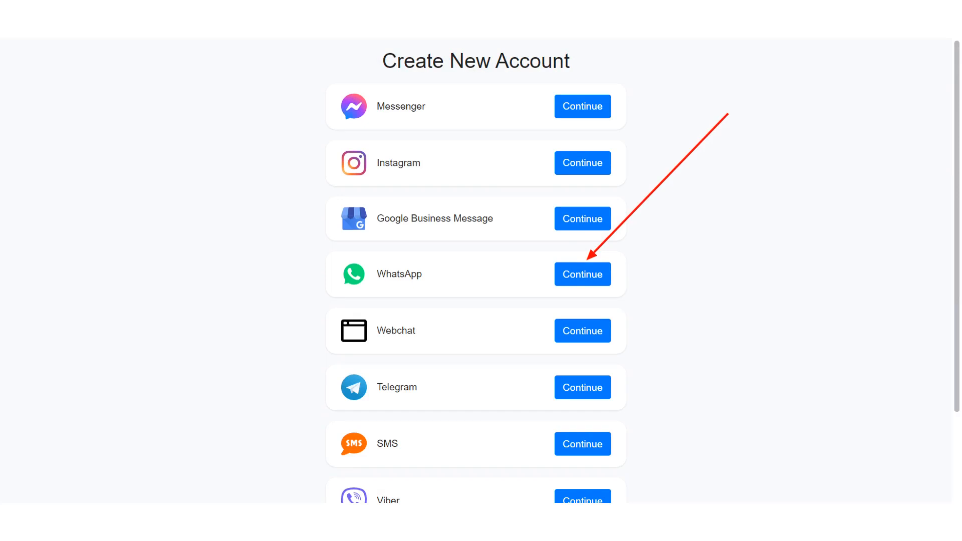
left_click(582, 274)
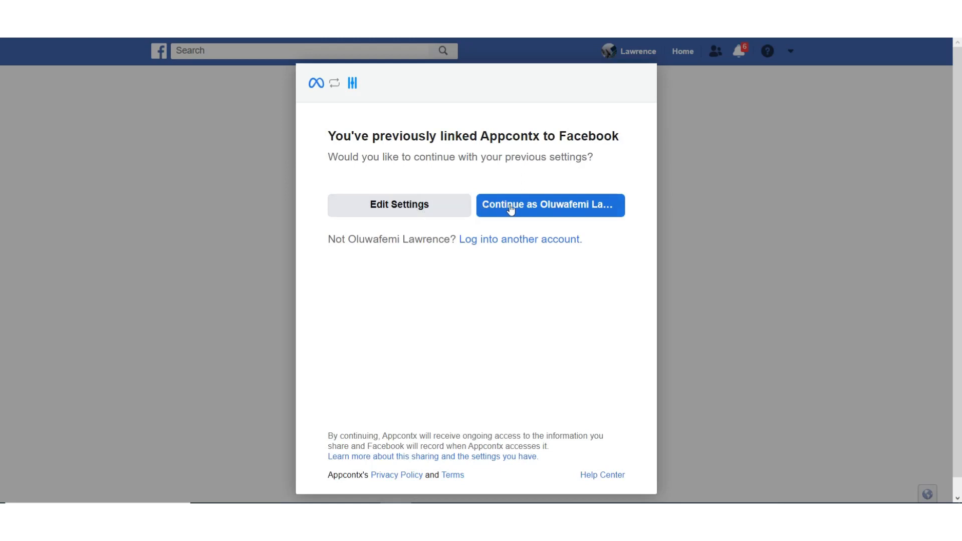
left_click(550, 204)
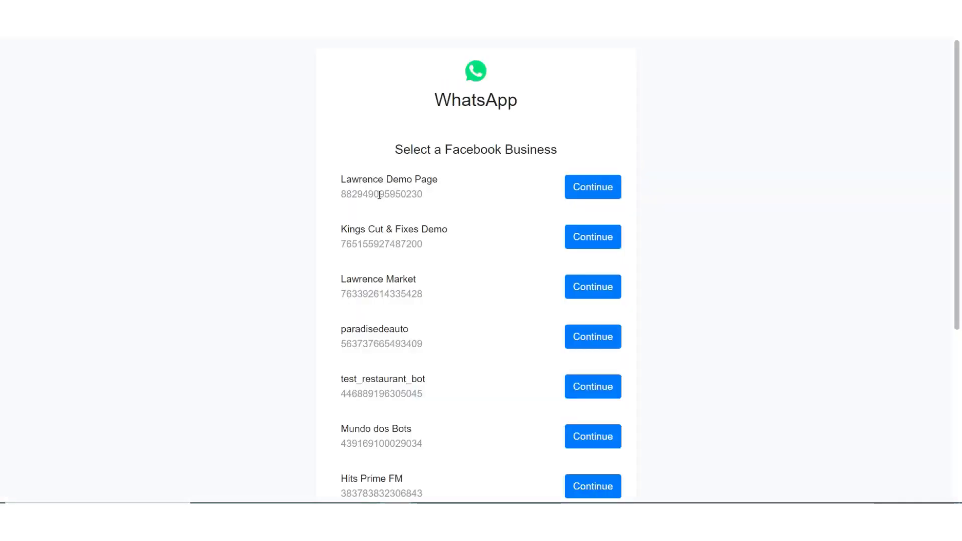
left_click(593, 187)
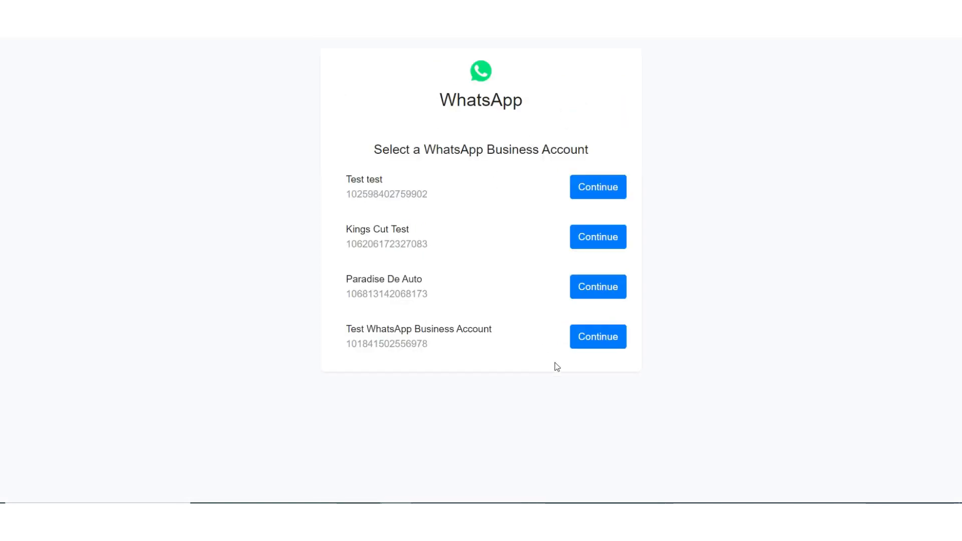
left_click(597, 186)
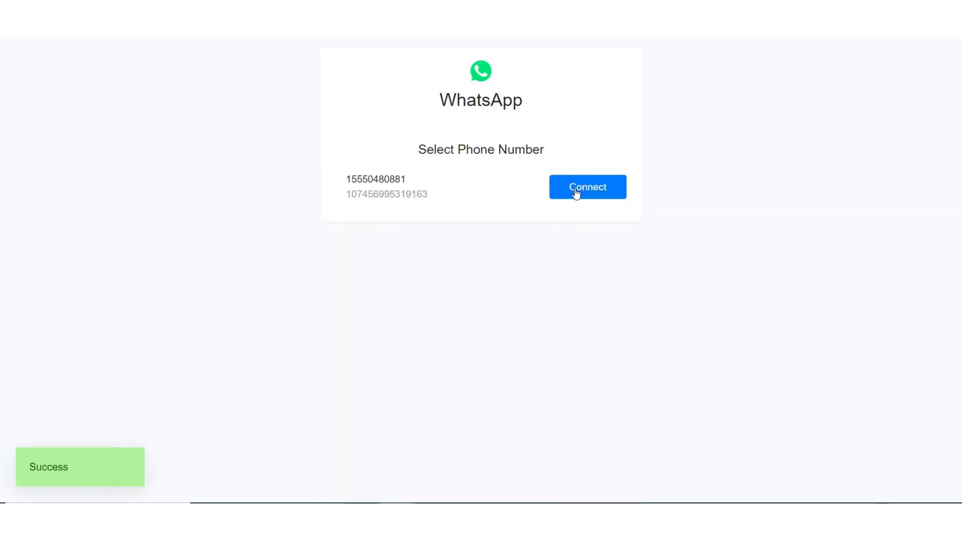
left_click(587, 186)
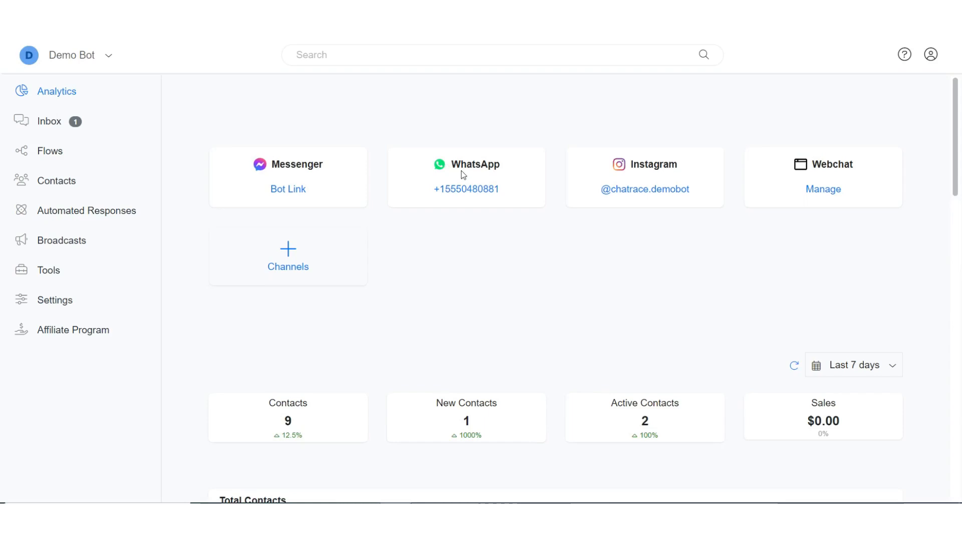